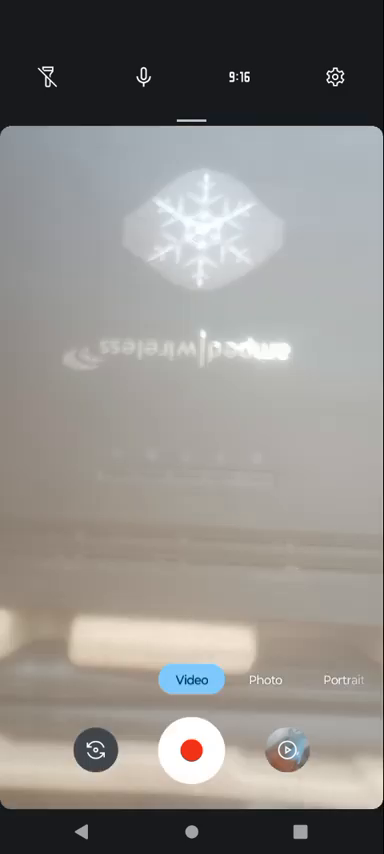
- Swipe the camera mode carousel from Video over to Photo
{"action": "left_click", "coordinate": [192, 749]}
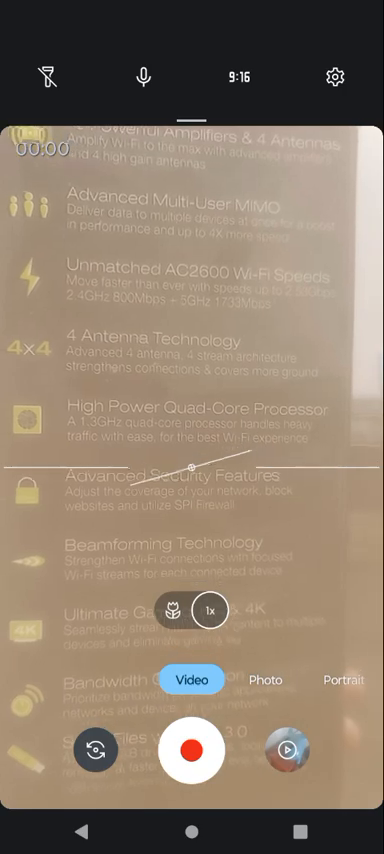
{"action": "scroll", "scroll_direction": "down", "scroll_amount": 3}
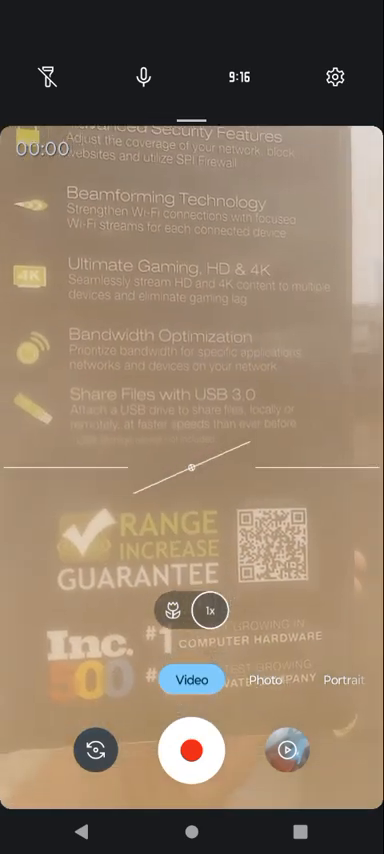
{"action": "scroll", "scroll_direction": "down", "scroll_amount": 3}
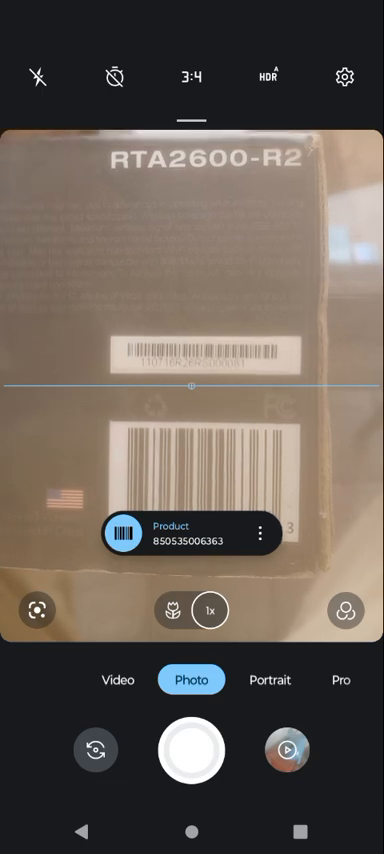
{"action": "left_click", "coordinate": [191, 750]}
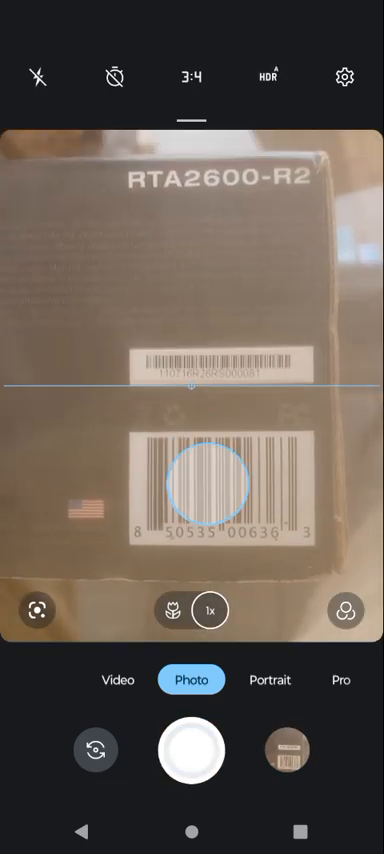